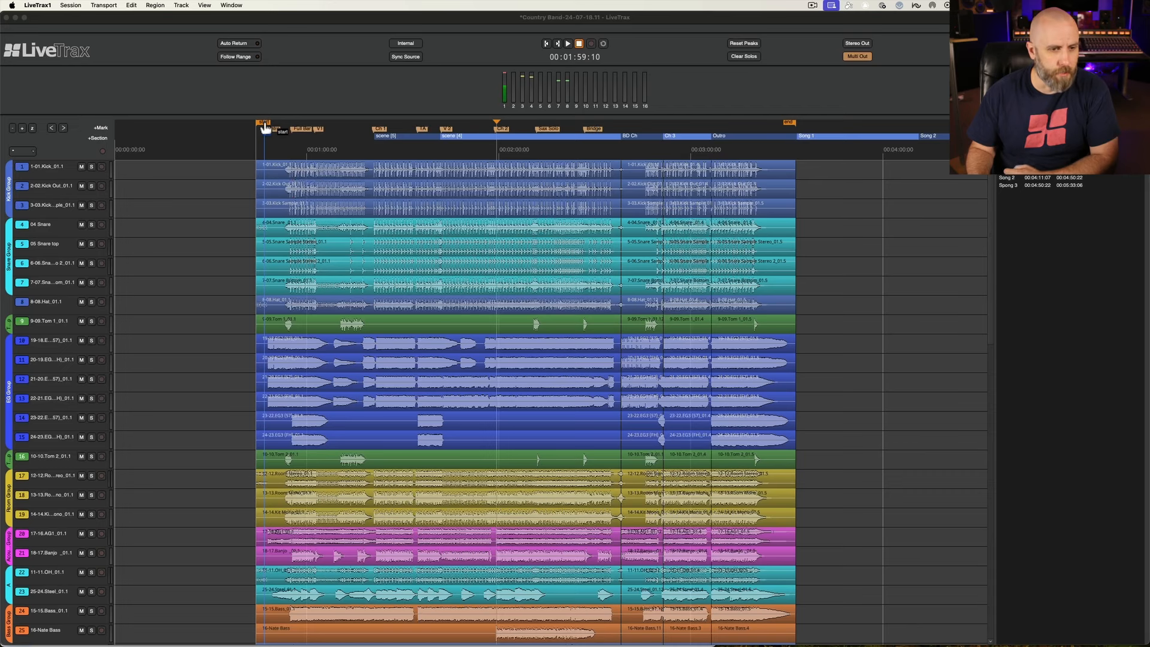
Open the Session menu to reach the Export options, including stem export.
click(261, 125)
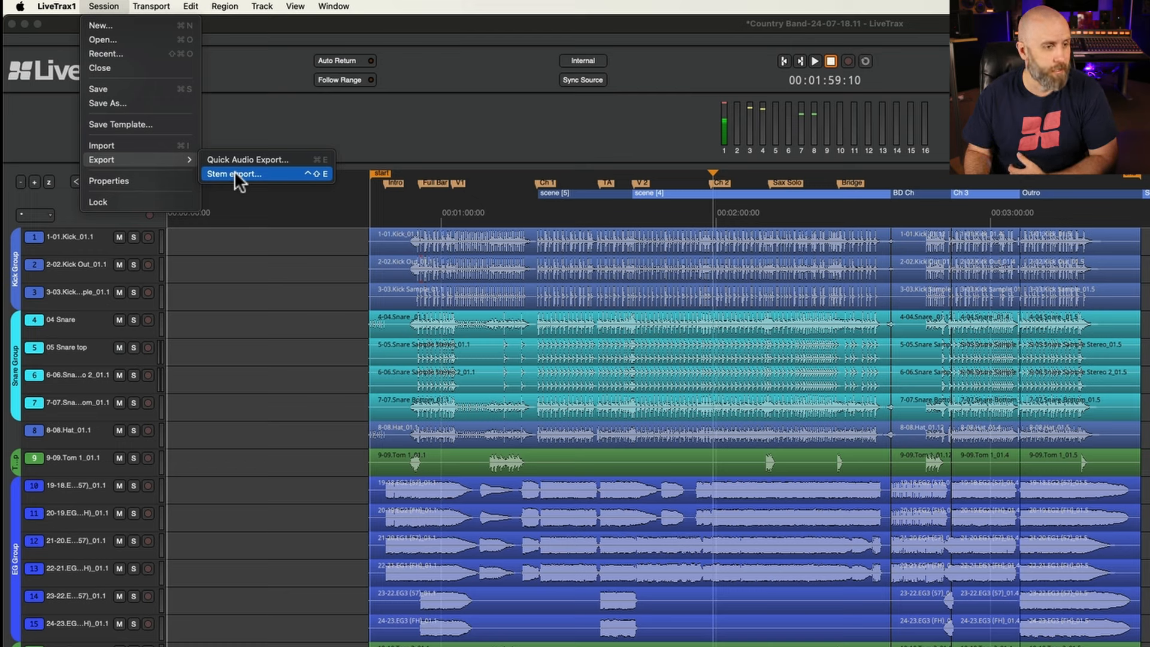
Choose Stem export… to bring up the Stem Export dialog.
click(235, 173)
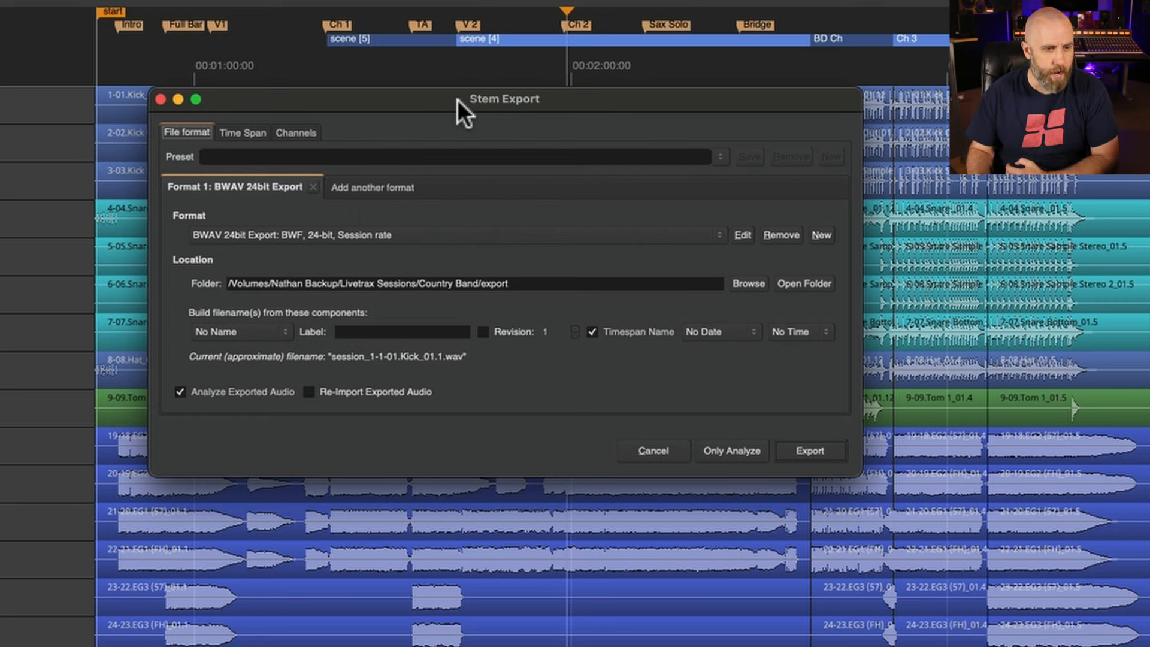
mouse_move(235, 253)
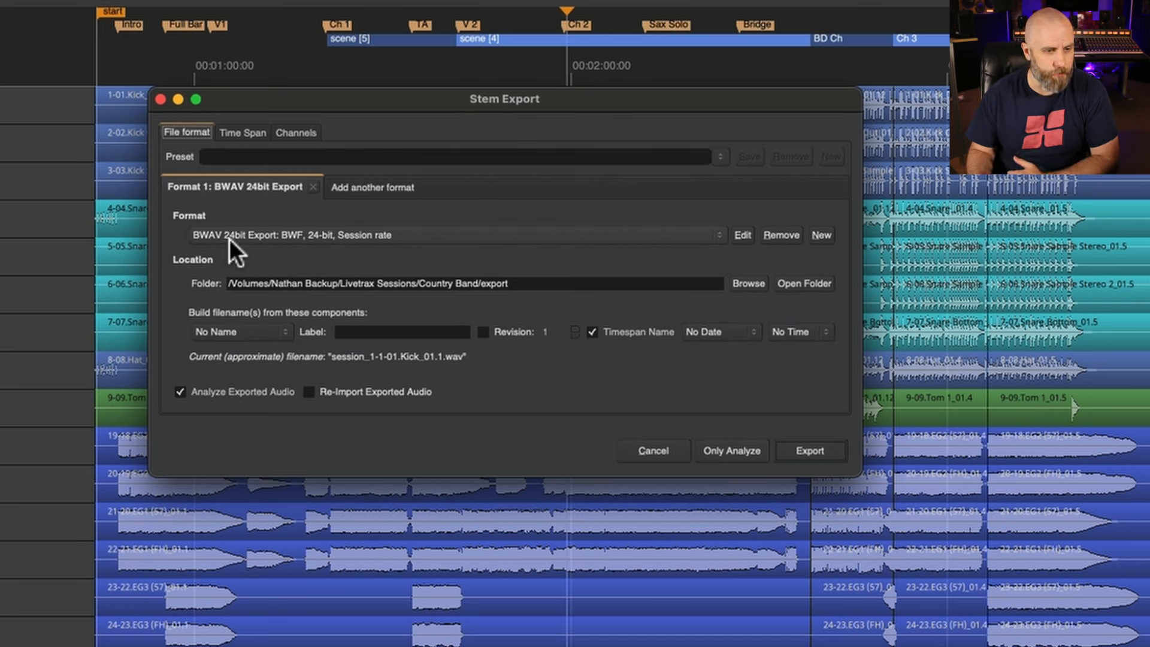
mouse_move(712, 282)
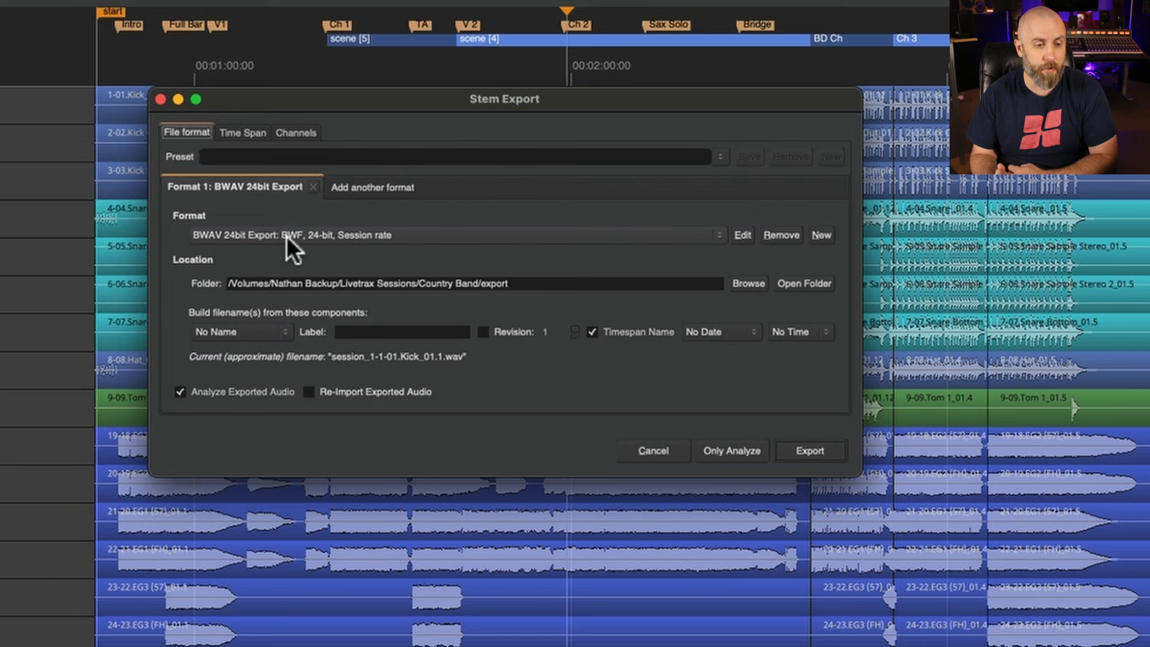
click(742, 234)
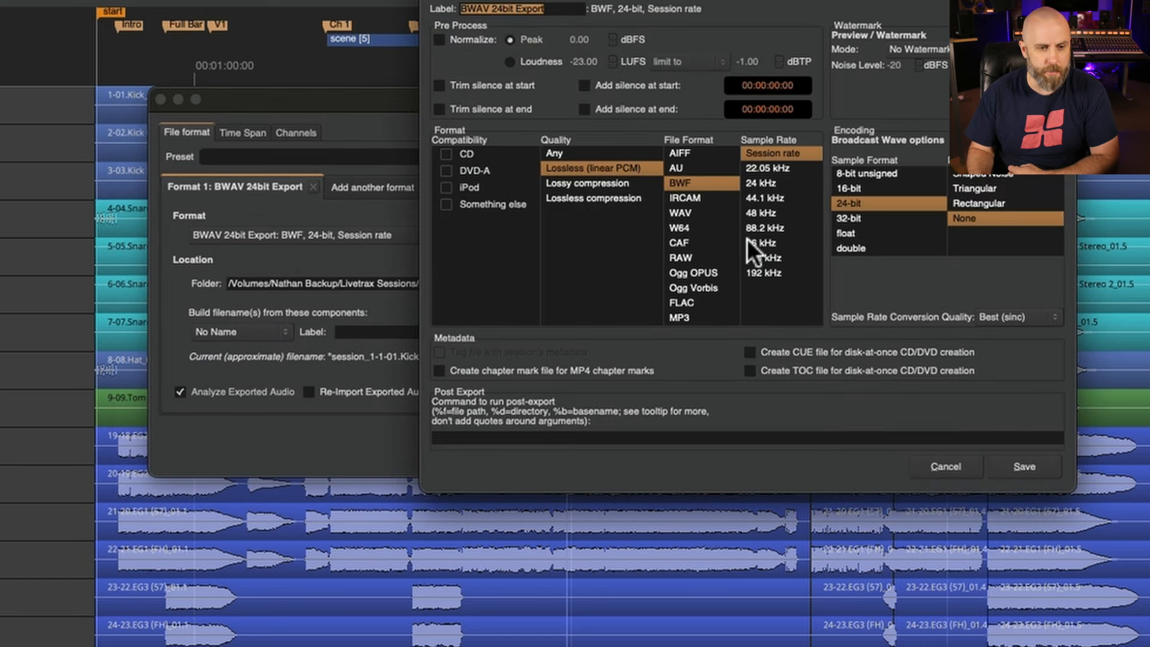
mouse_move(970, 468)
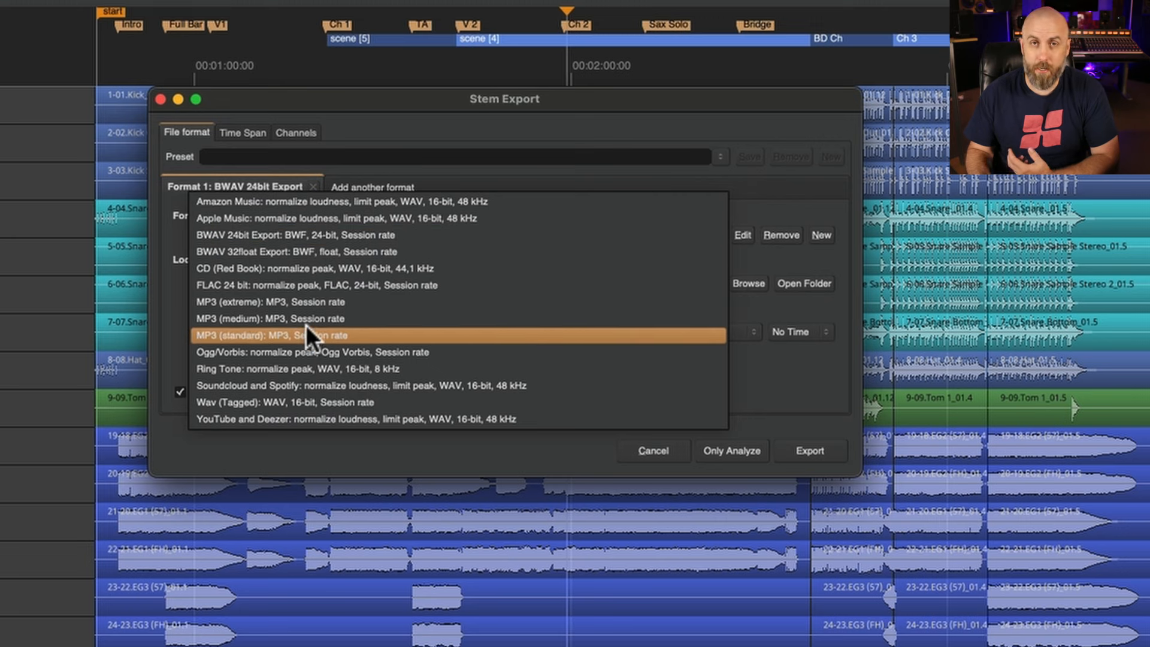
mouse_move(308, 318)
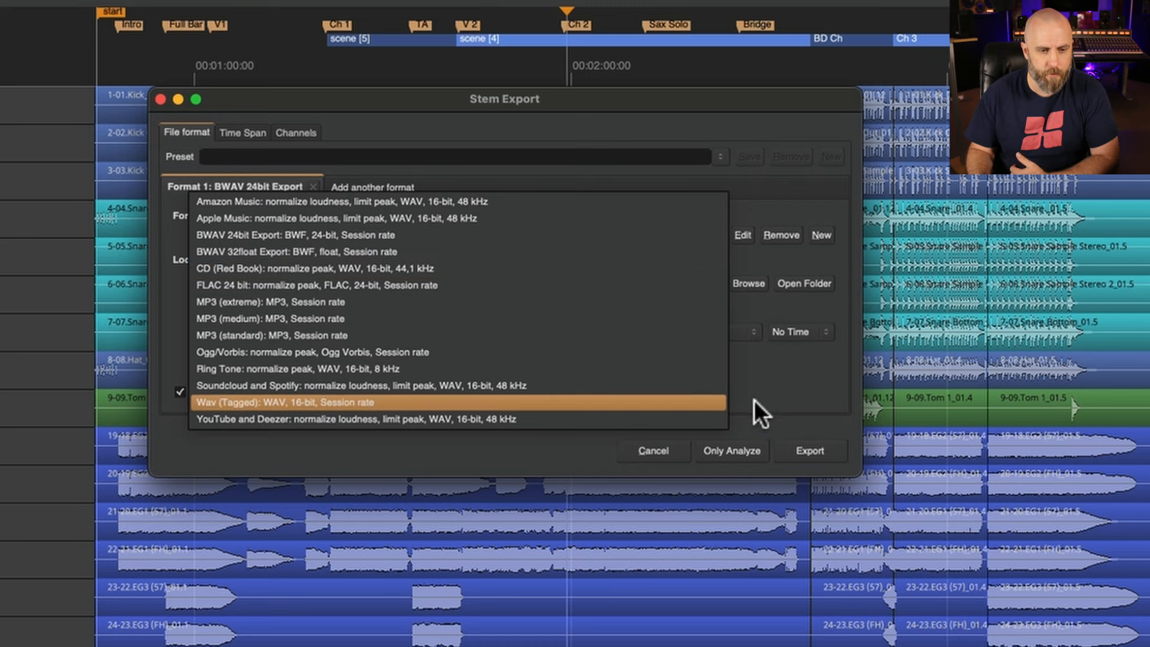
click(296, 235)
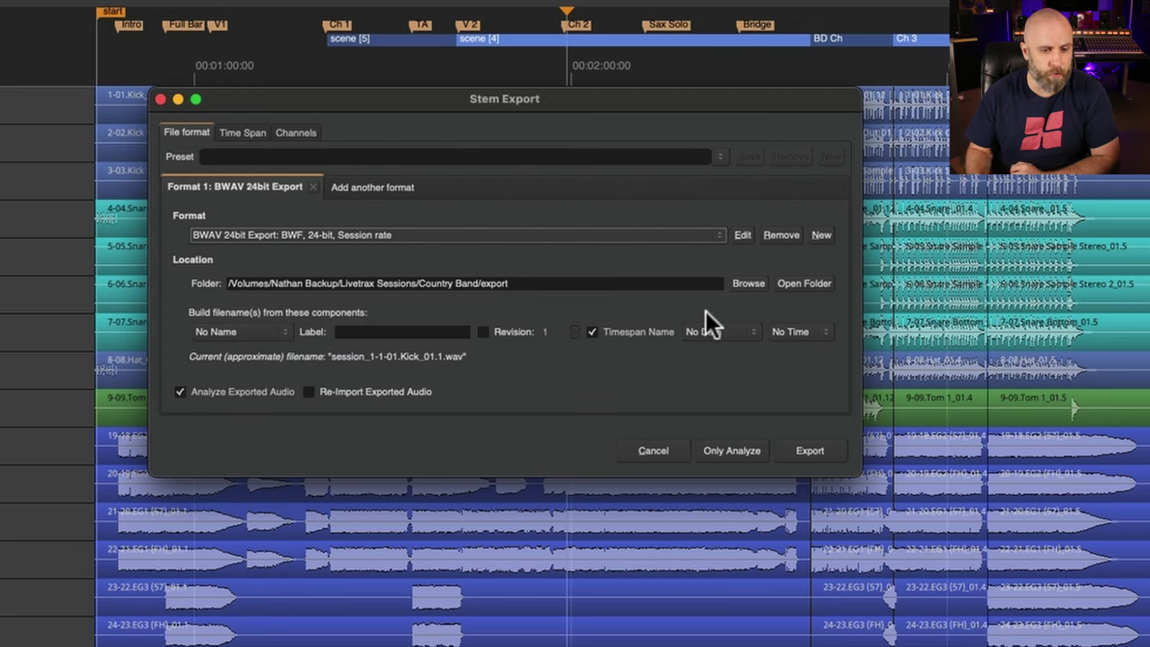
click(747, 284)
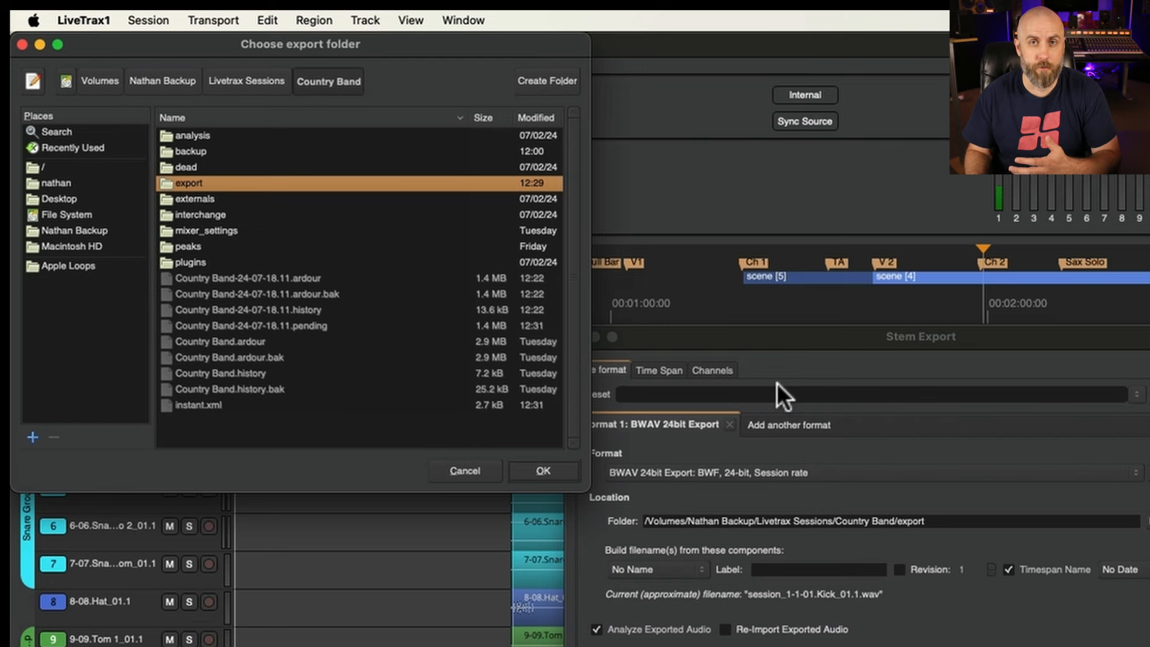
mouse_move(771, 392)
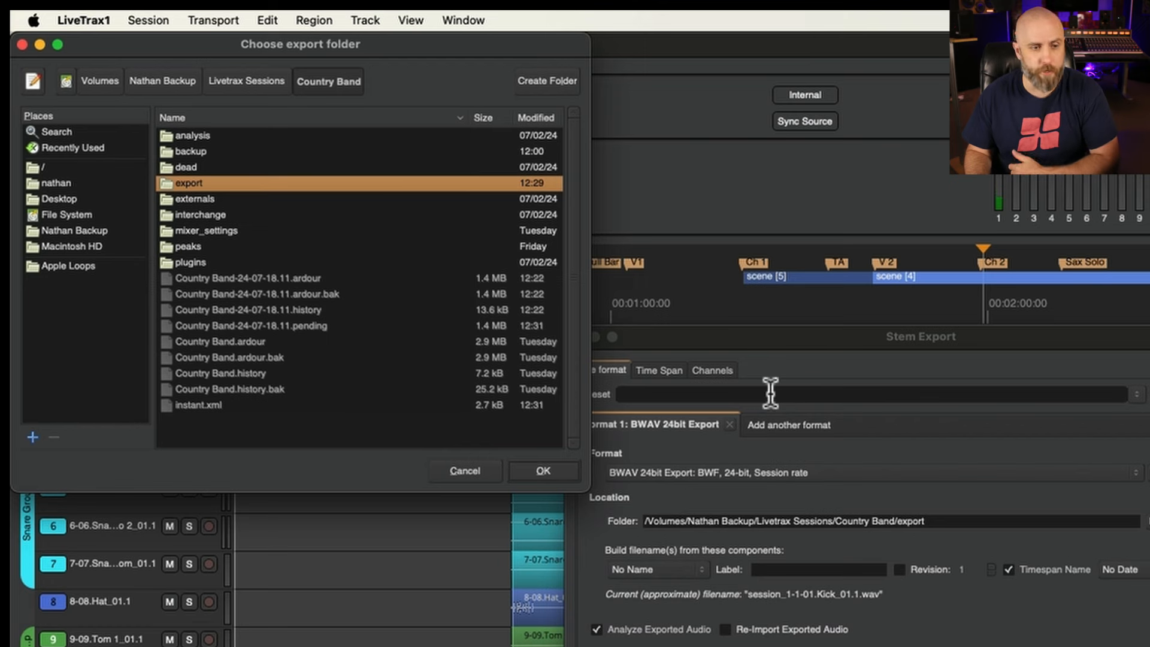
click(542, 471)
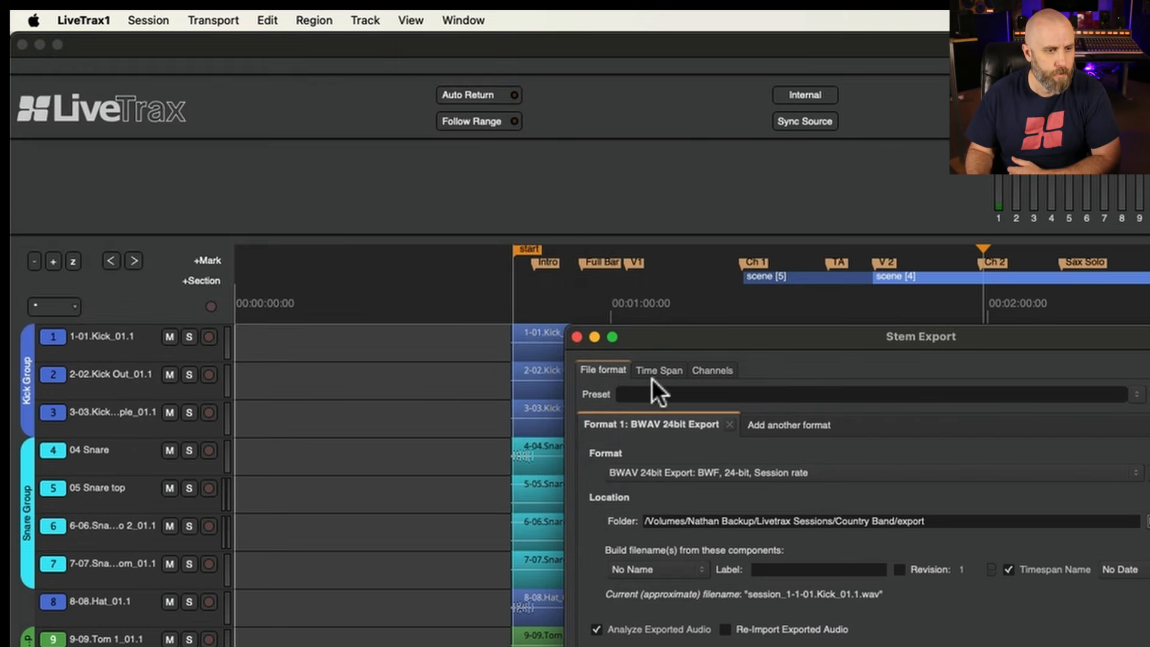
Confirm the whole-session time span and review the all-ticked track list and its selection actions.
click(658, 370)
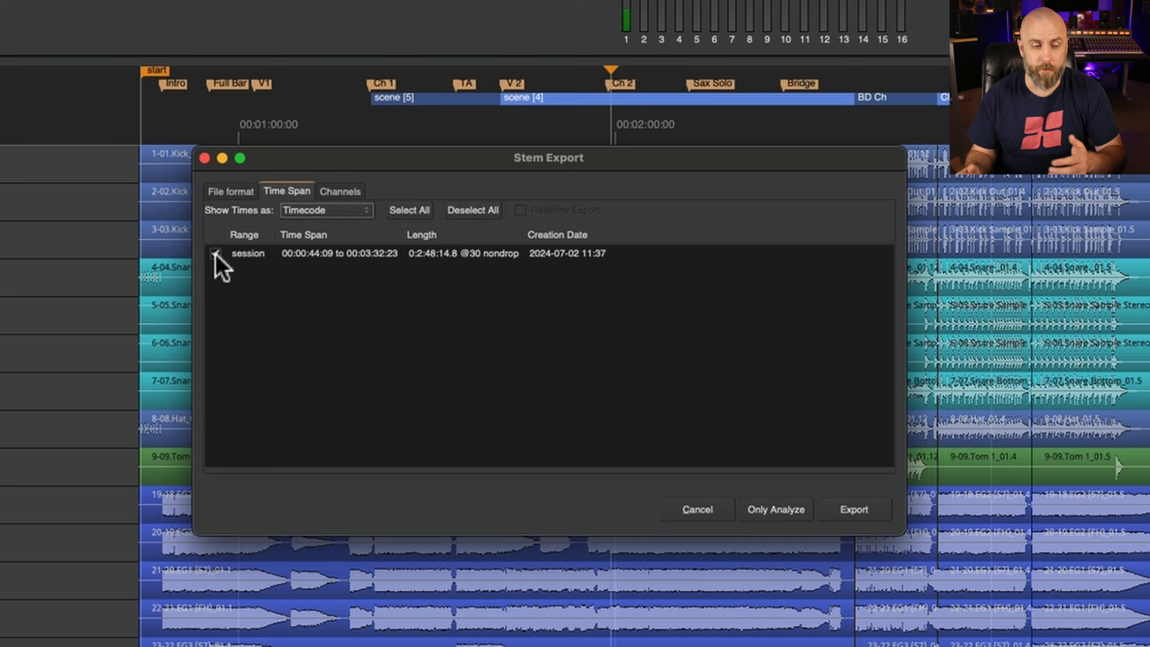
click(340, 190)
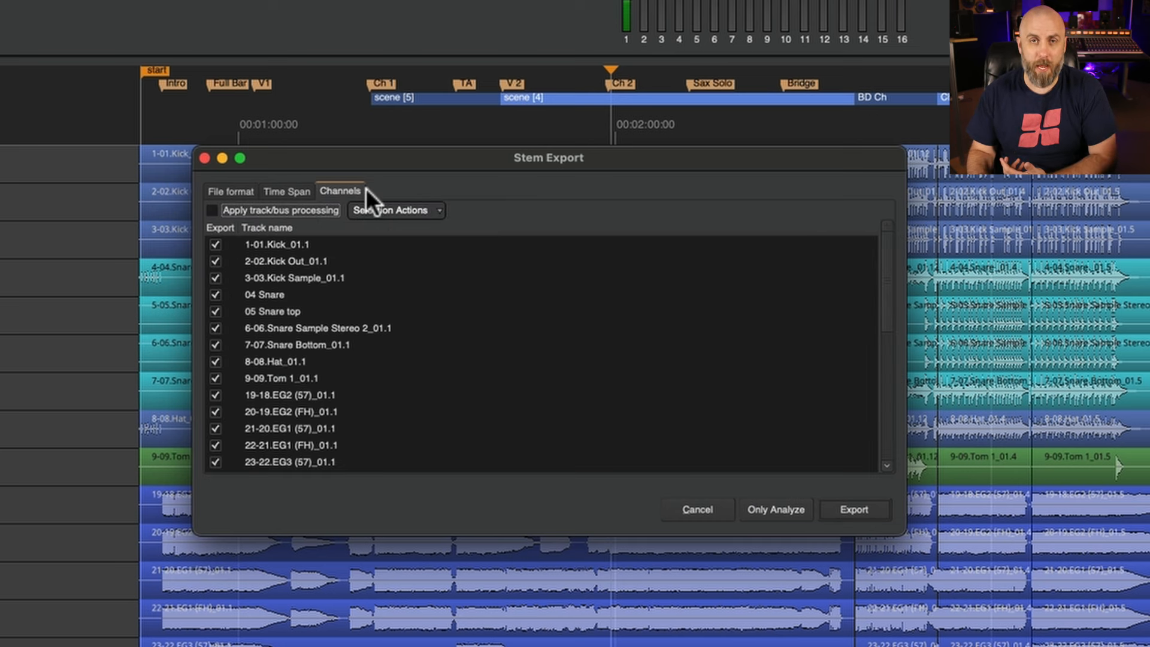
mouse_move(396, 219)
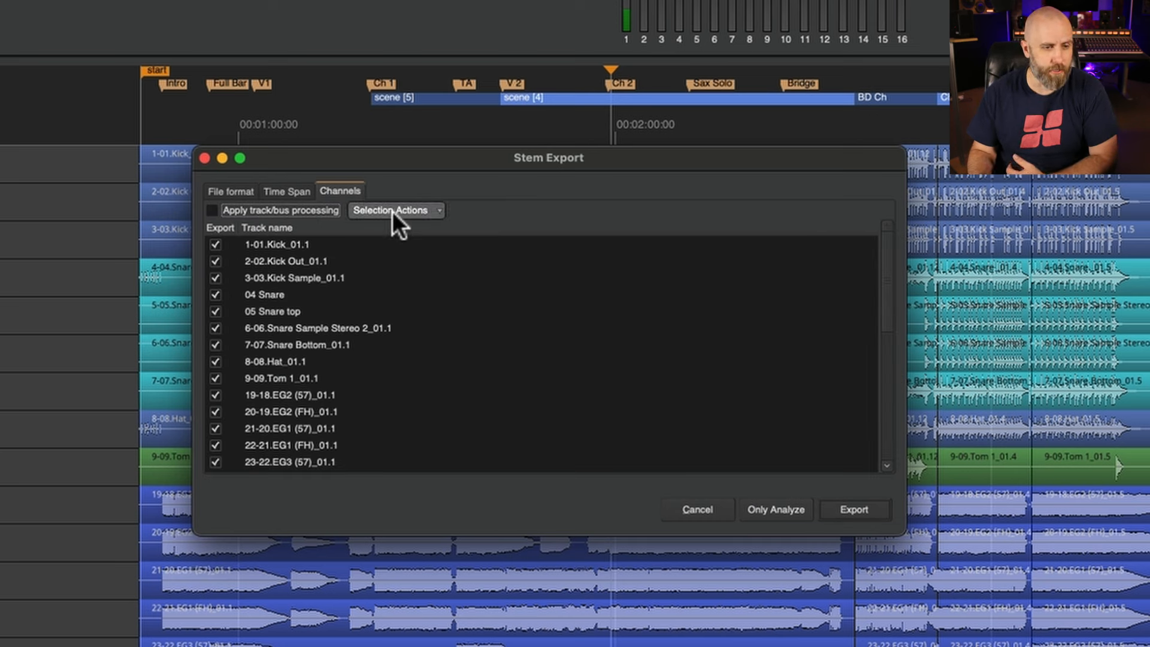
click(395, 210)
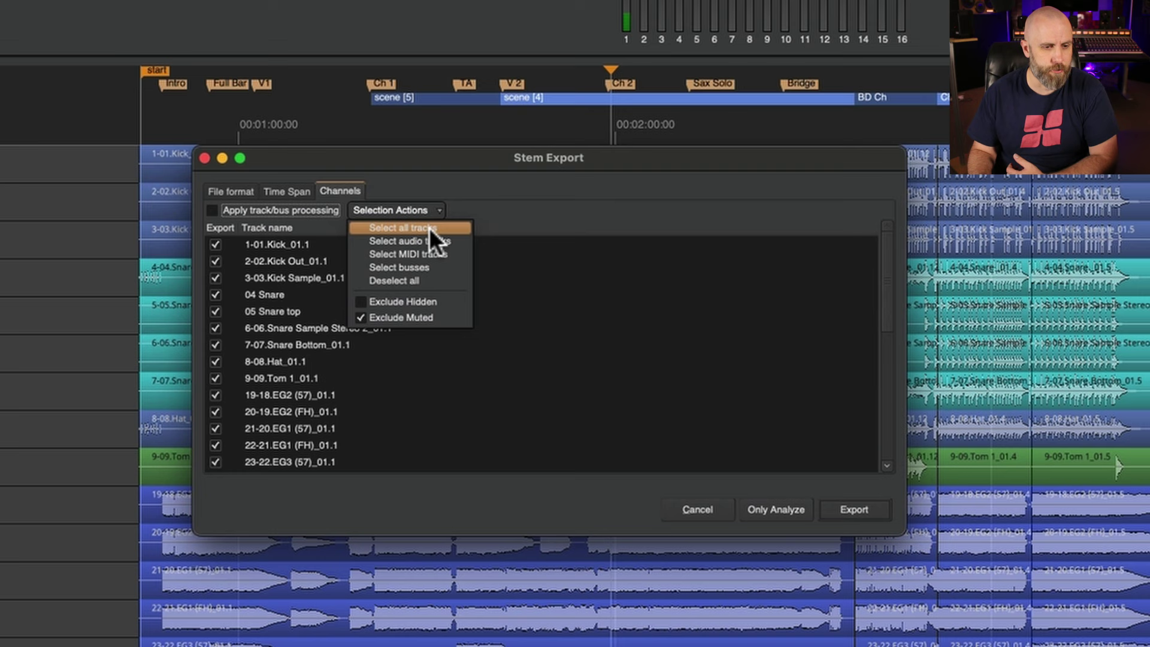
mouse_move(411, 241)
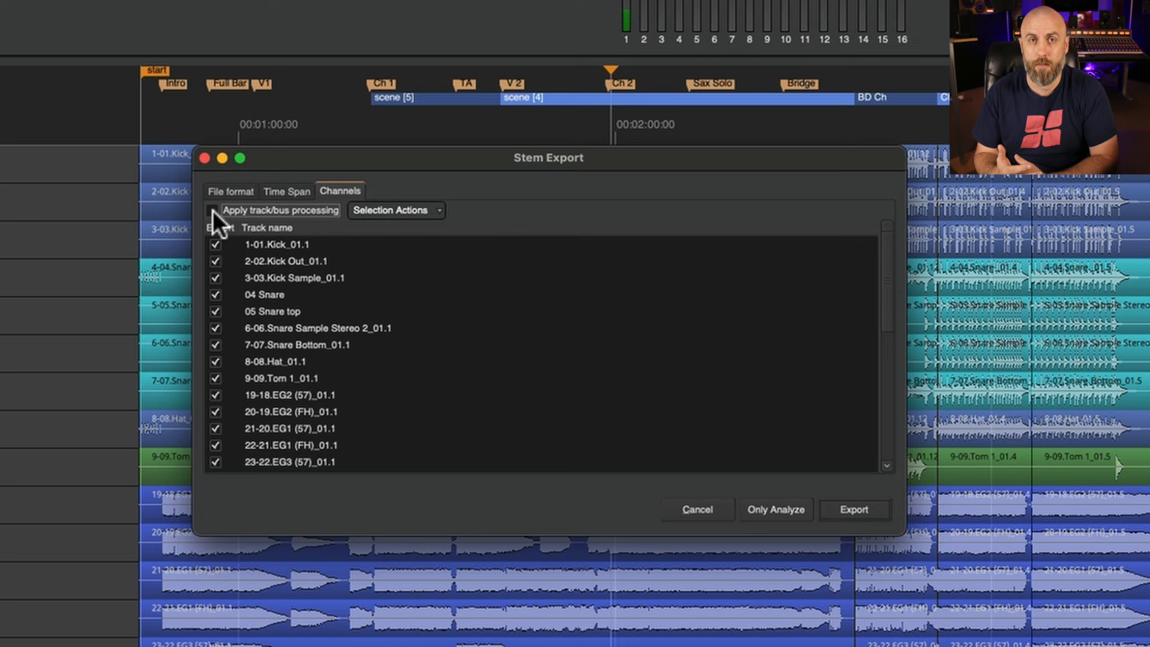
mouse_move(220, 209)
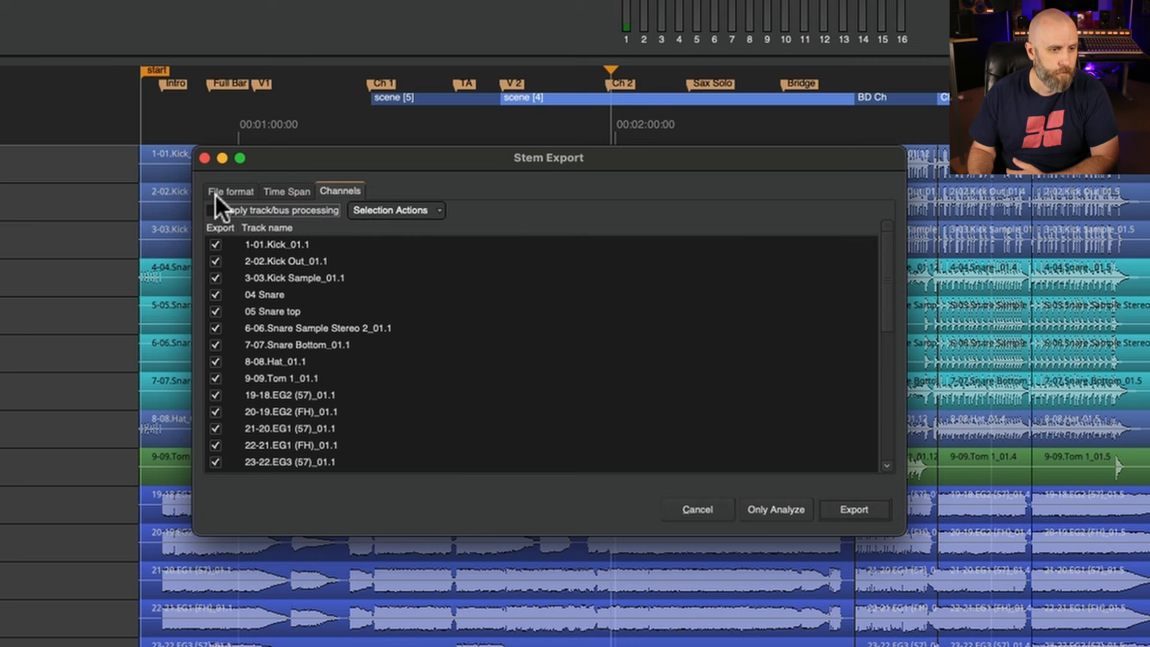
Export all tracks as 24-bit BWAV stems with Analyze Exported Audio enabled.
click(229, 191)
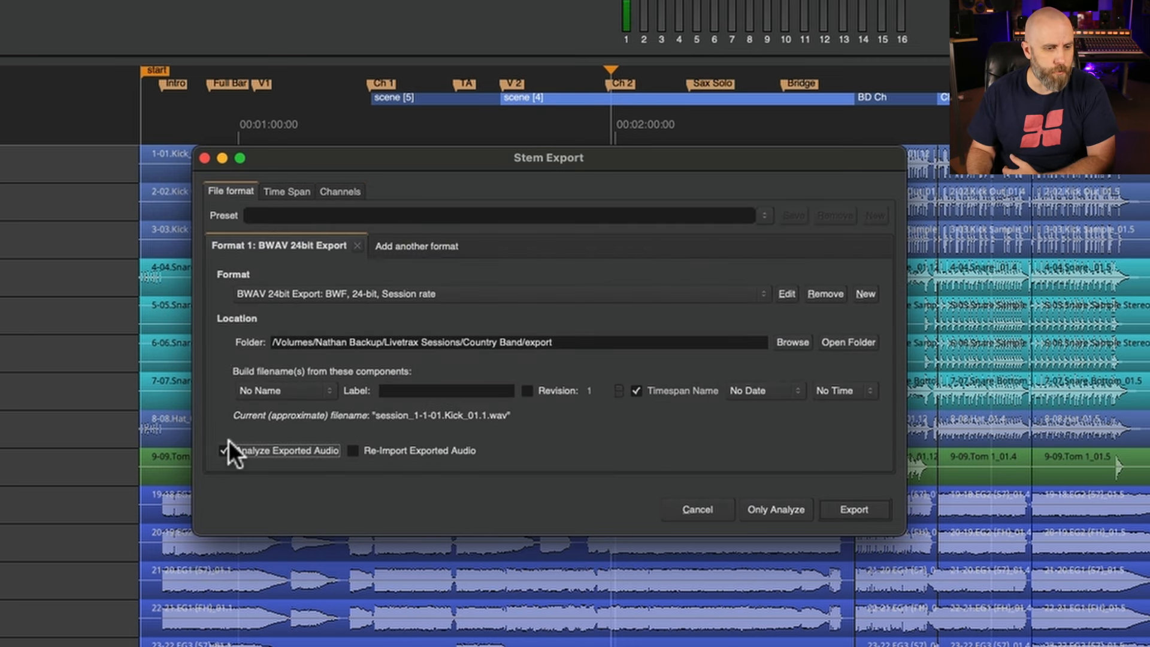
mouse_move(228, 468)
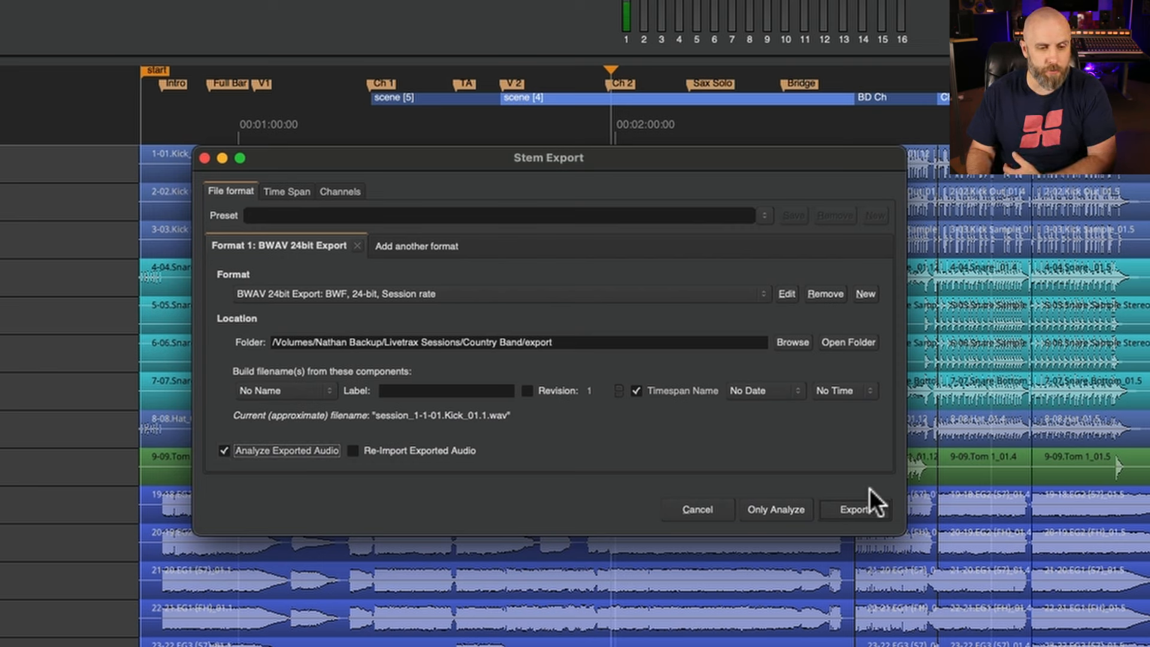
click(856, 509)
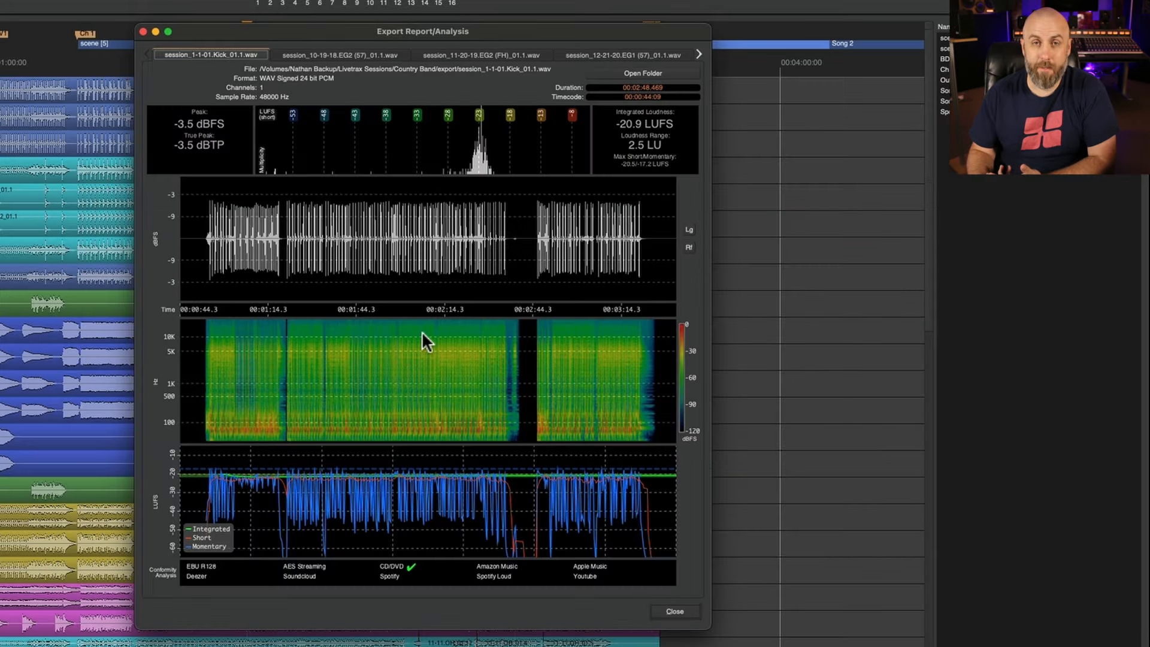
mouse_move(321, 72)
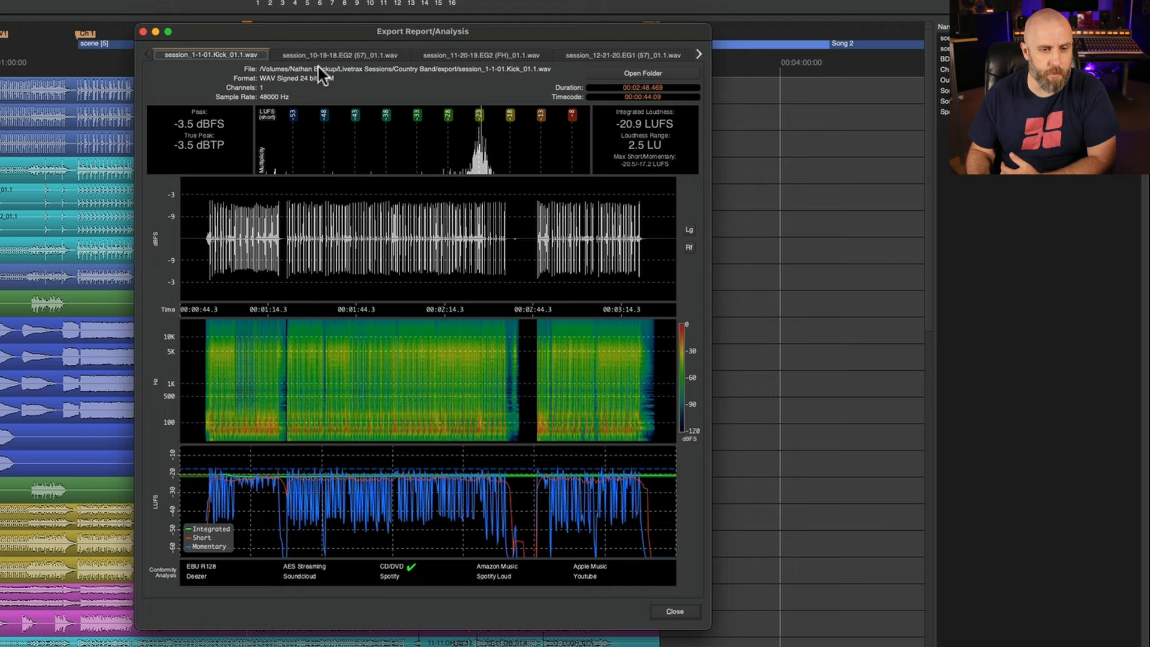
Switch the report to the EG2 (FH) guitar stem, showing -21.0 LUFS and 9.2 LU range.
click(481, 55)
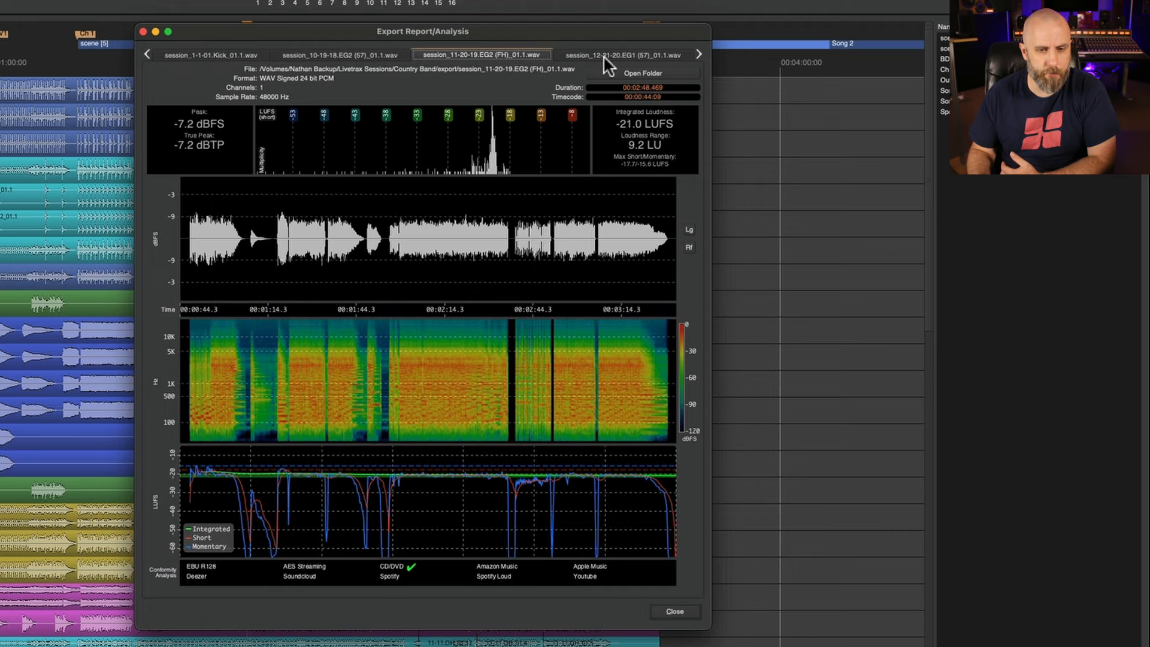
mouse_move(604, 88)
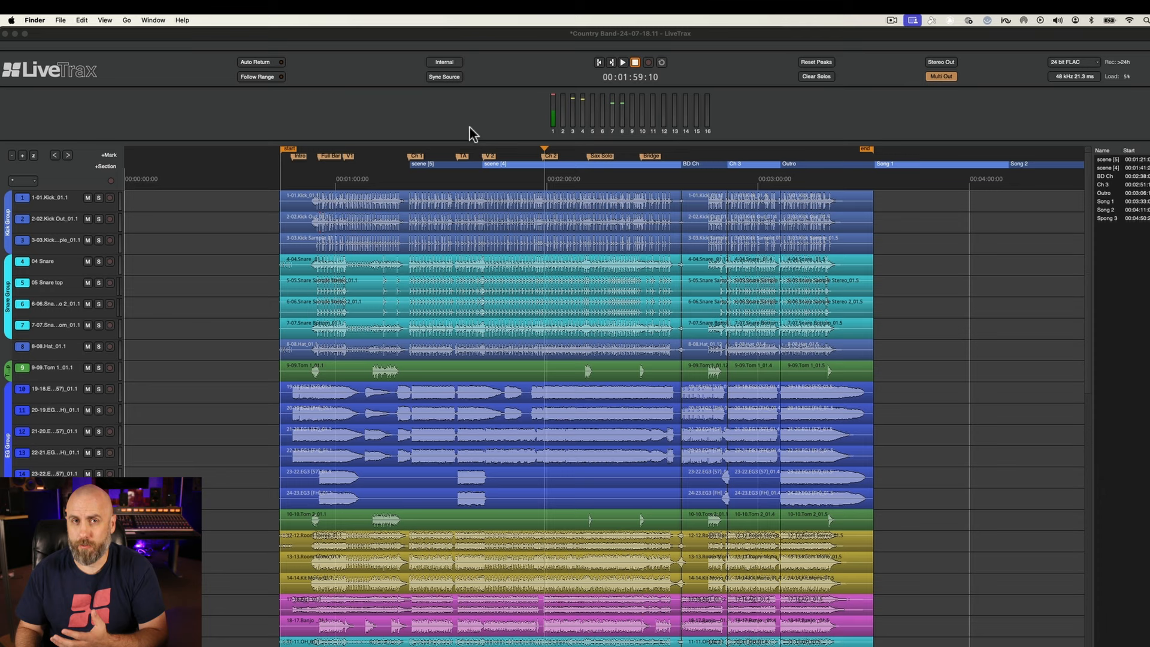
mouse_move(529, 213)
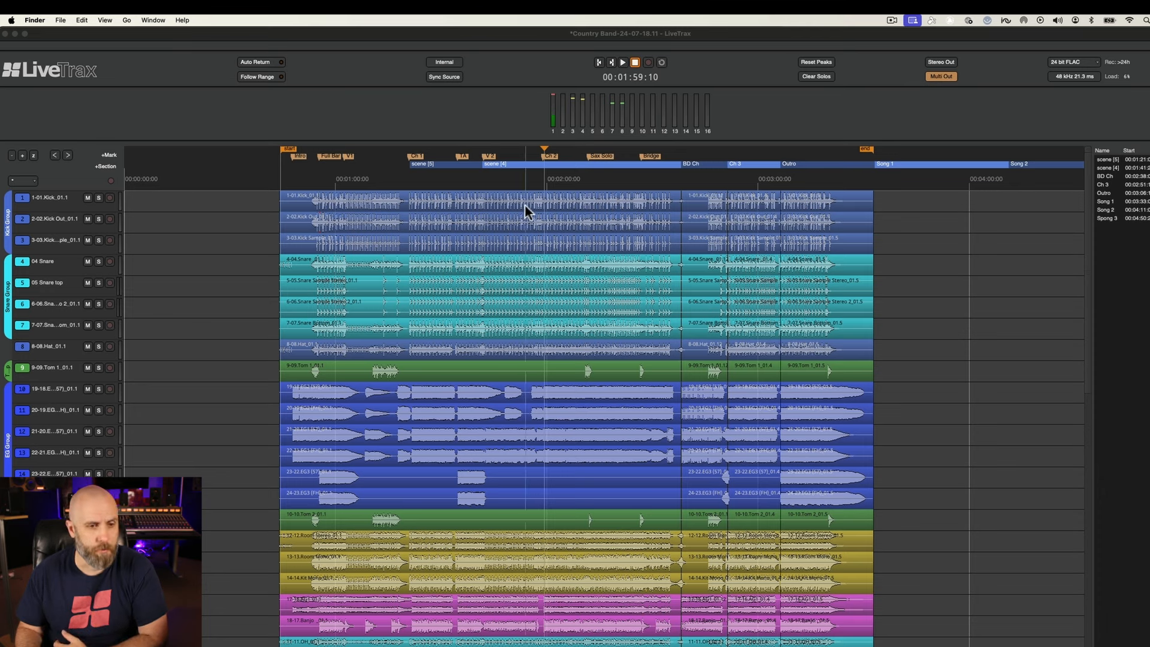
mouse_move(408, 206)
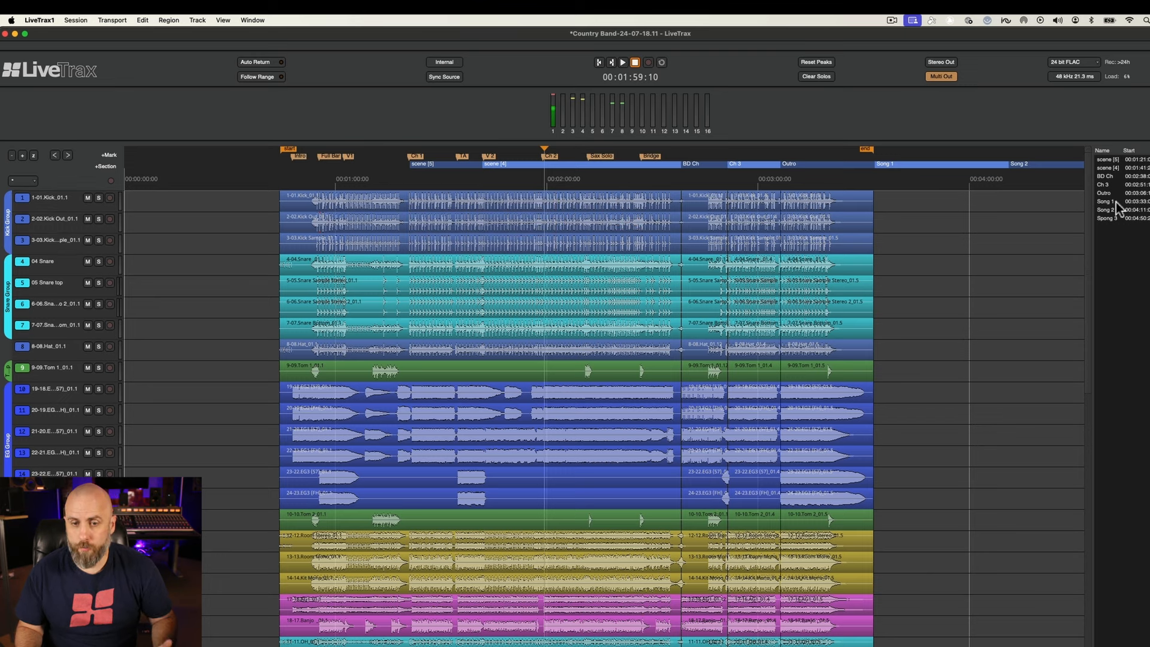
mouse_move(1114, 176)
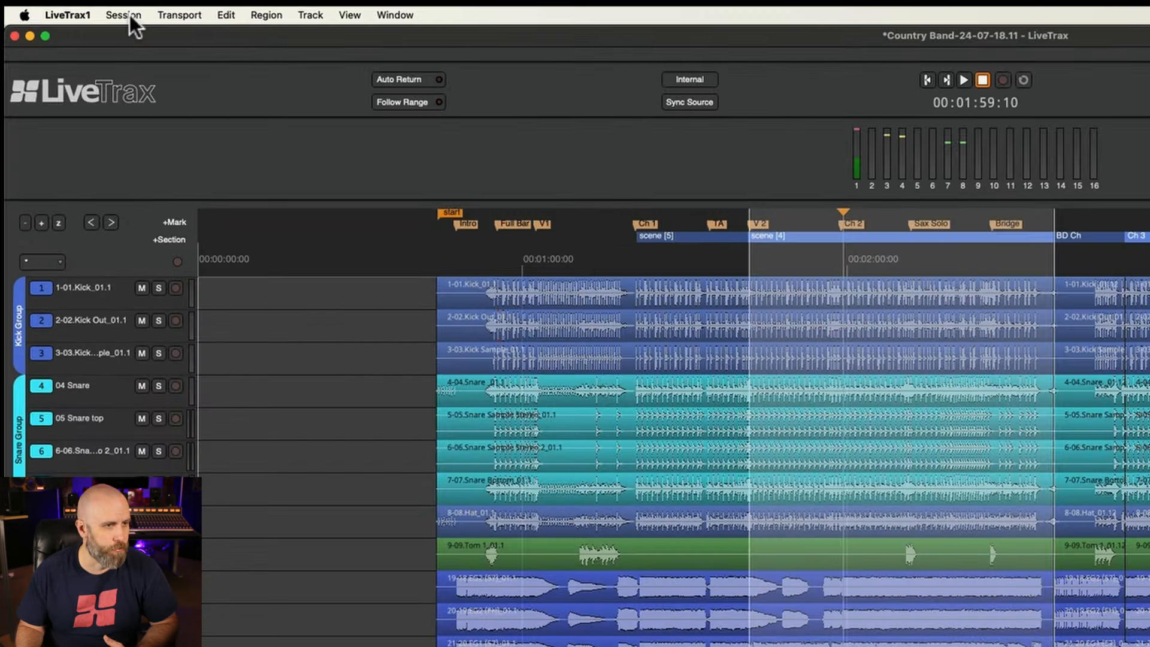
Open Quick Audio Export for the time selection and view the Format preset list.
click(122, 15)
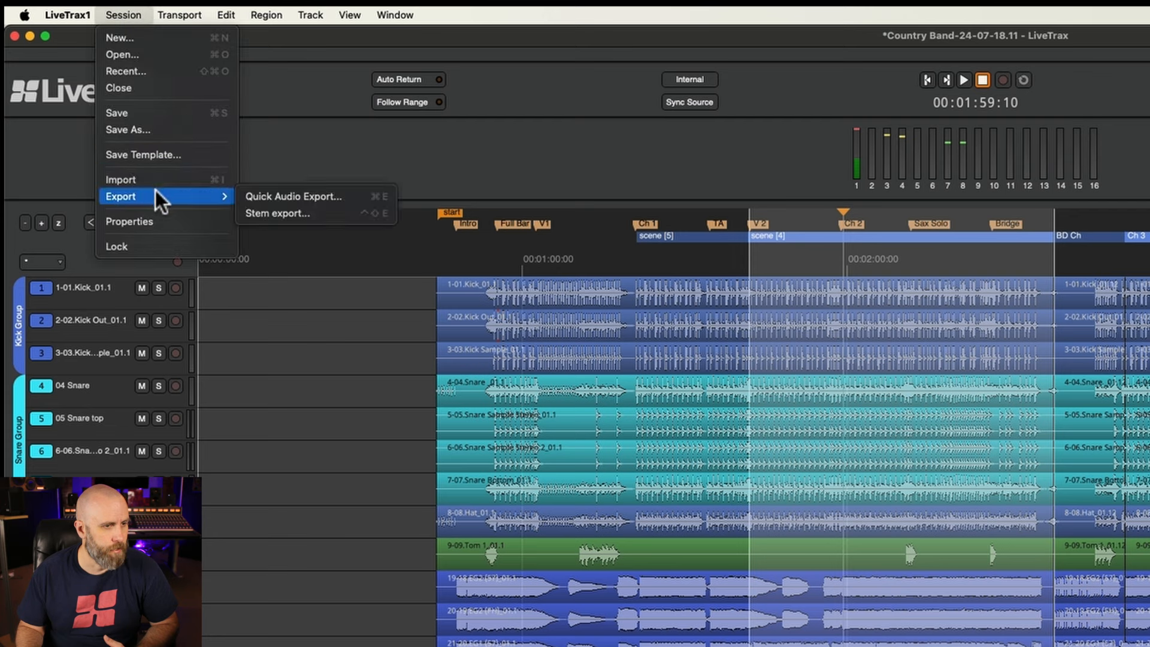
mouse_move(279, 206)
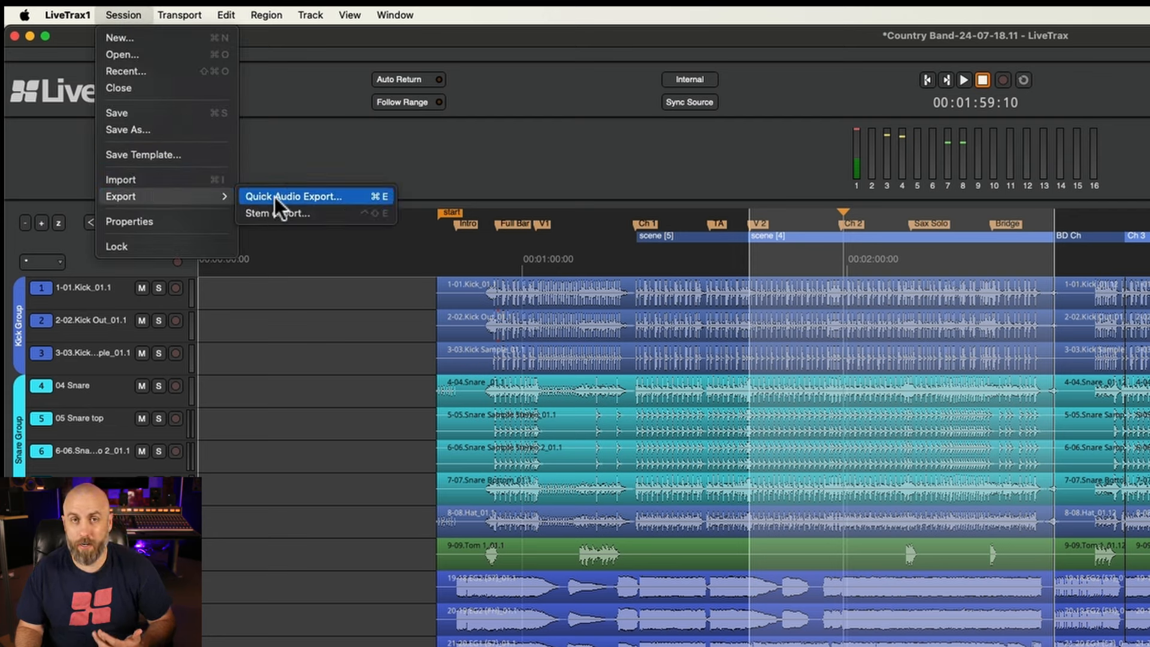
click(293, 196)
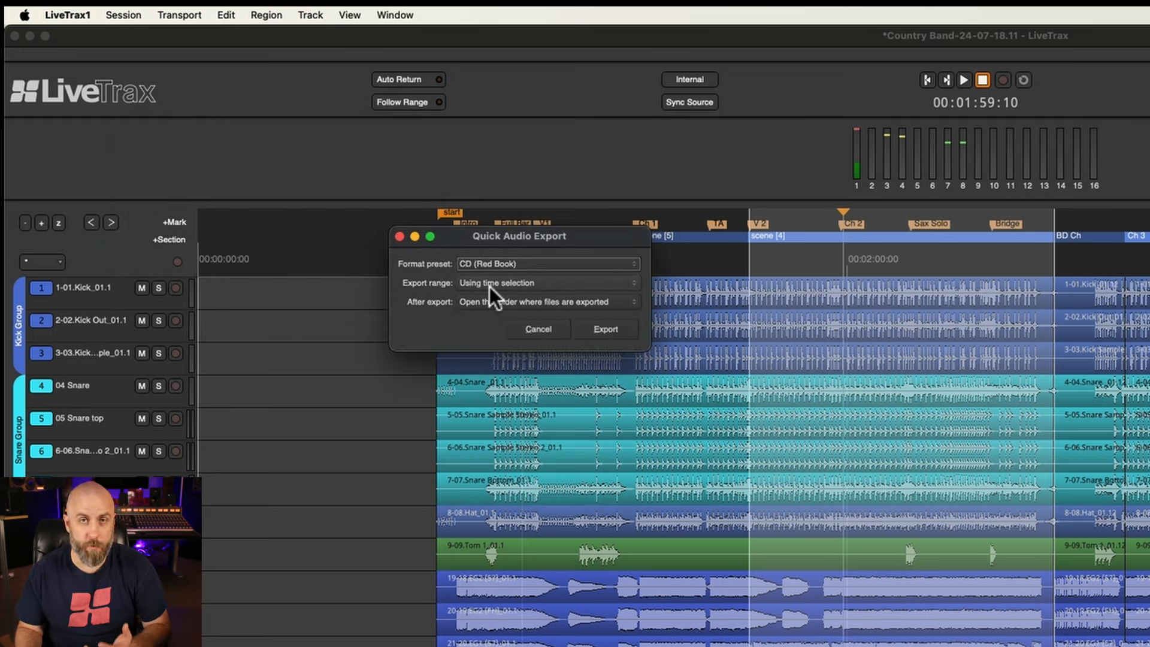
mouse_move(513, 311)
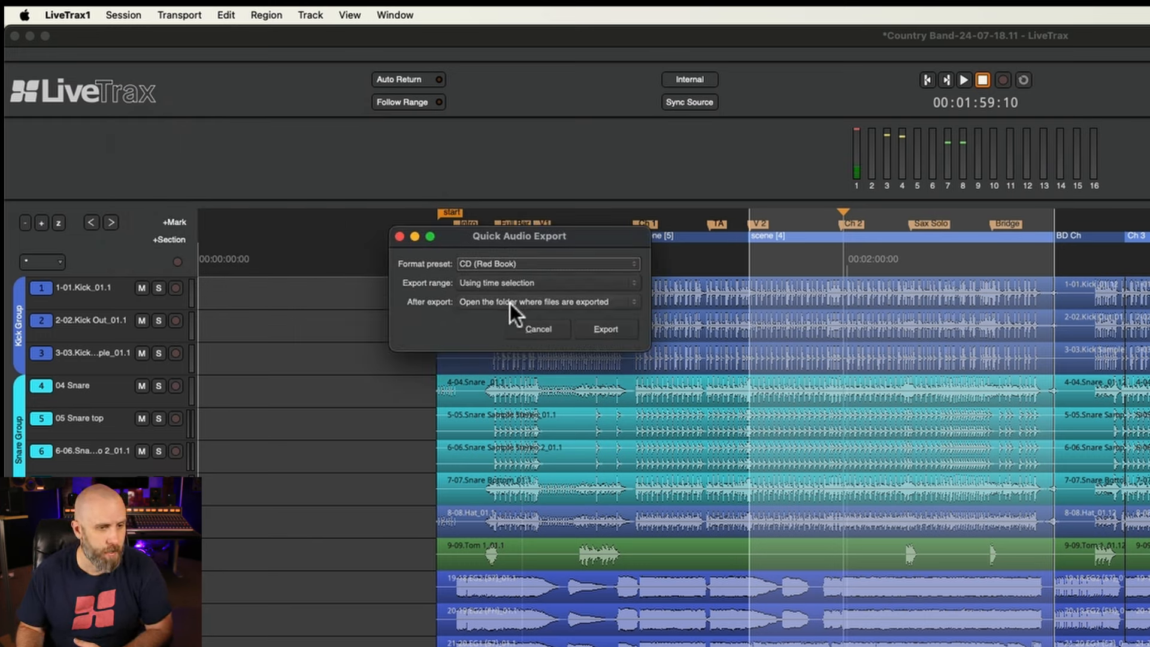
mouse_move(576, 316)
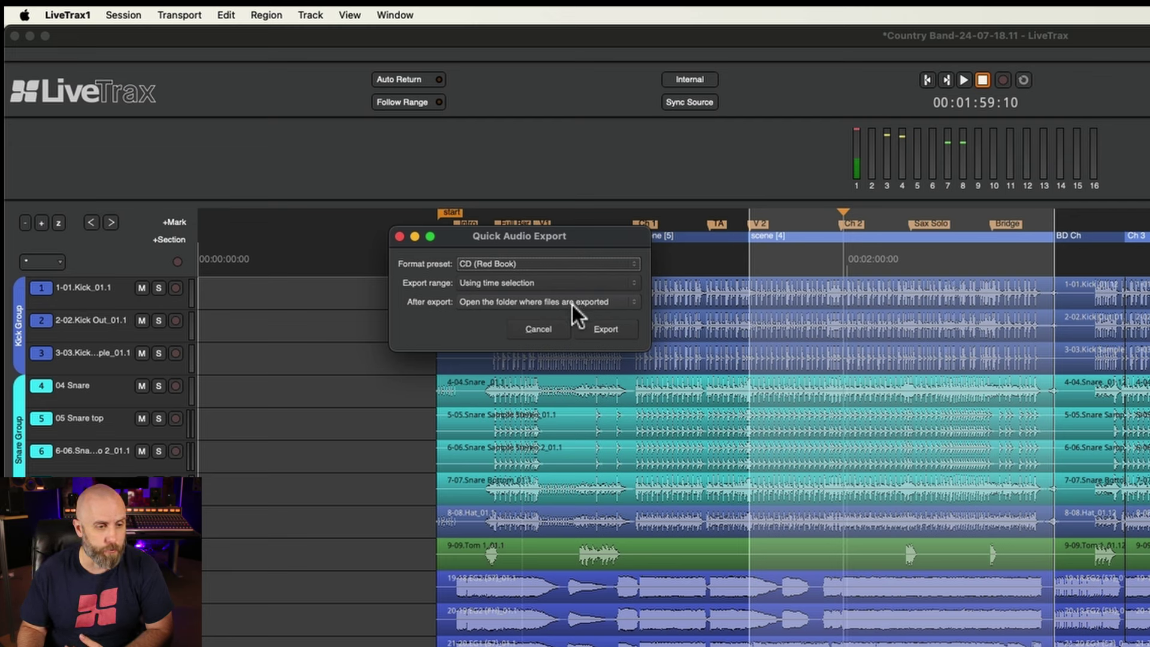
click(547, 264)
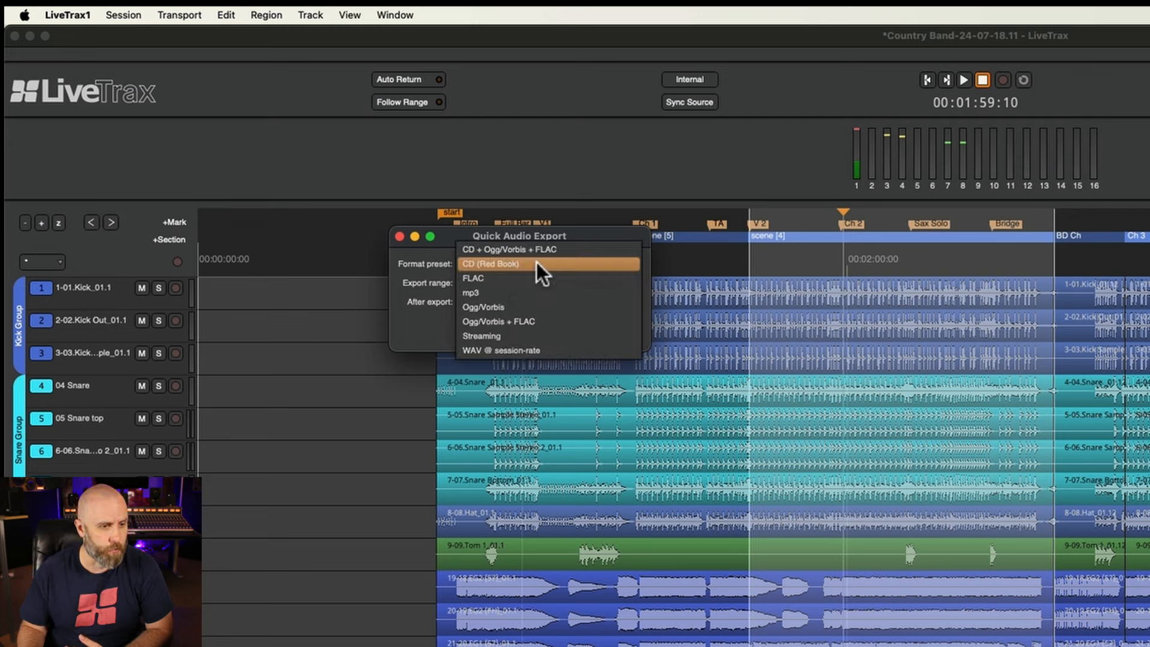
mouse_move(546, 249)
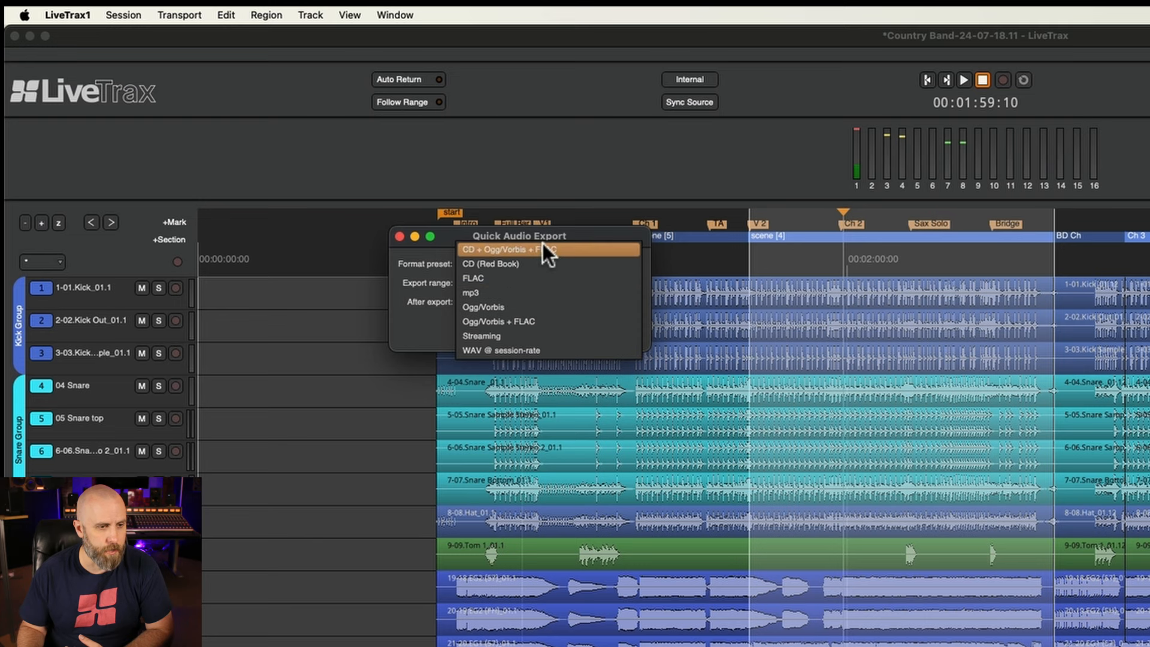
mouse_move(549, 350)
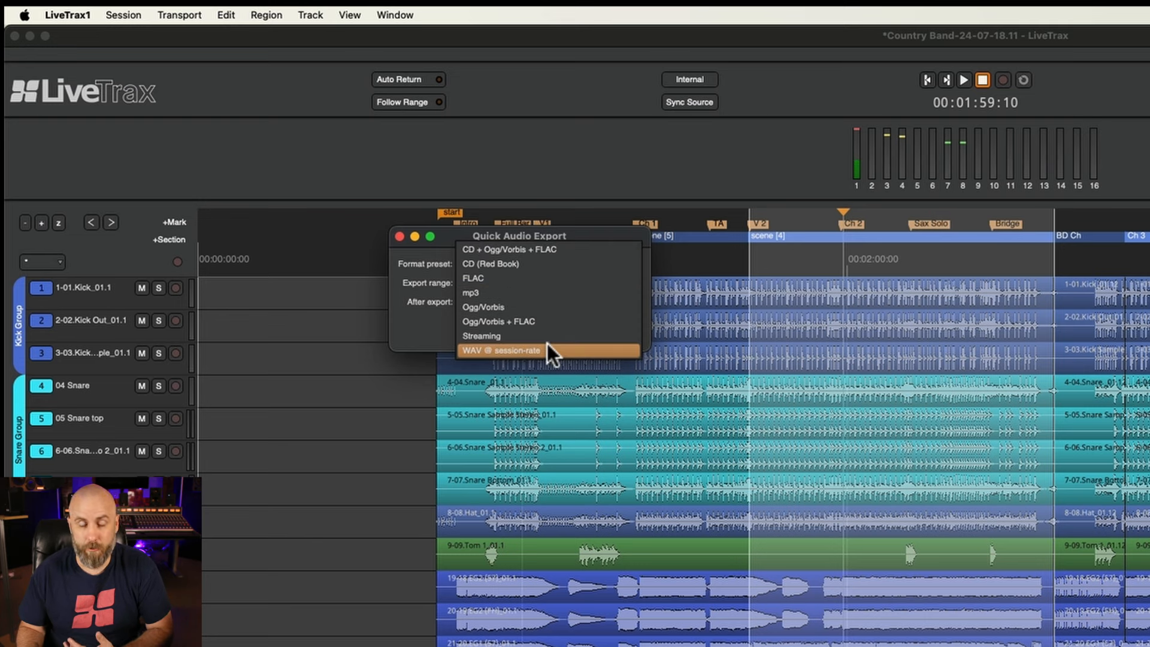
Export the time selection as a WAV at session rate into the export folder.
click(501, 350)
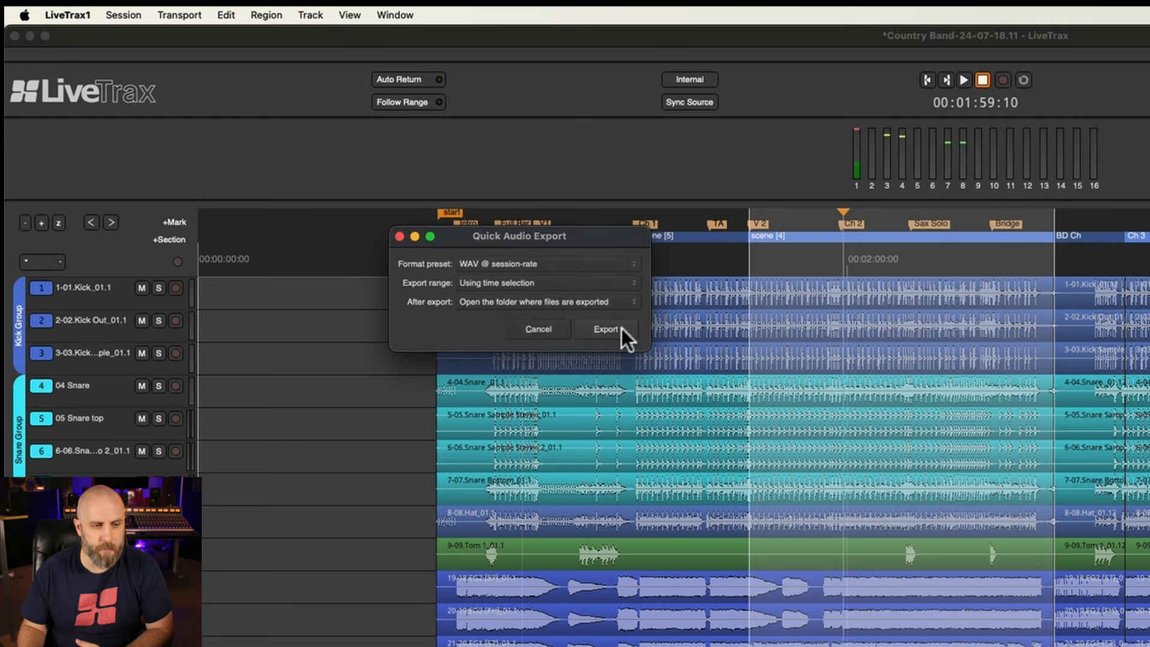
click(605, 329)
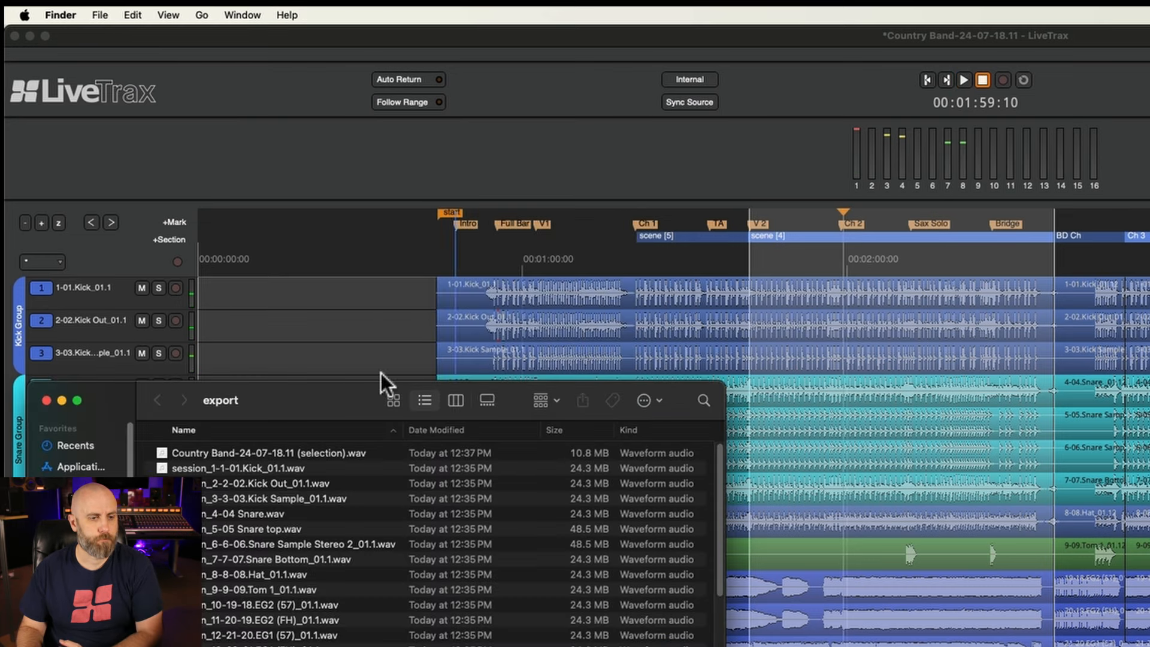